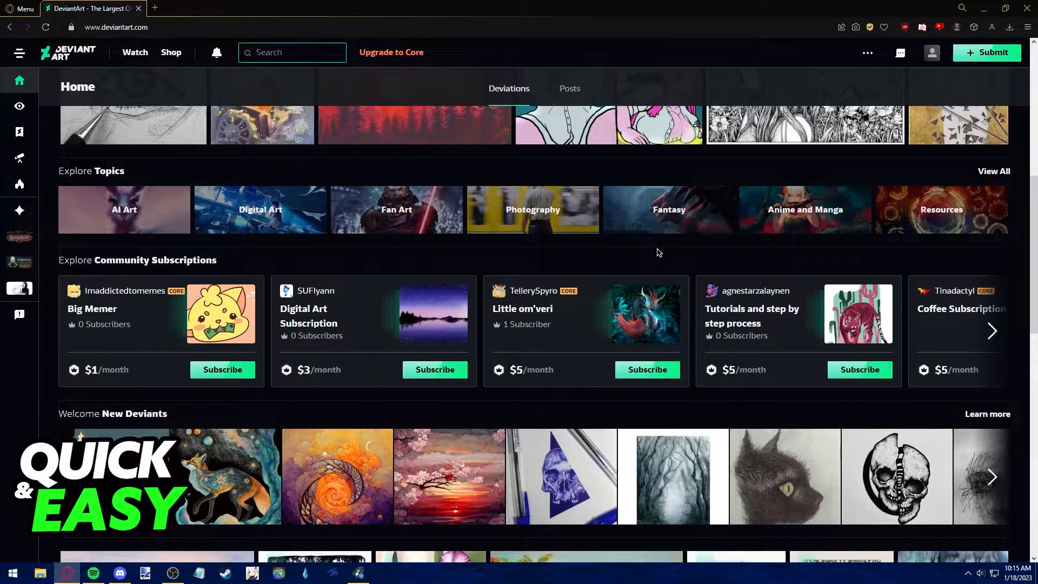
Search DeviantArt for 'quick' and 'video', then scroll Easy Setup down to Privacy & Security.
{"action": "type", "text": "quick"}
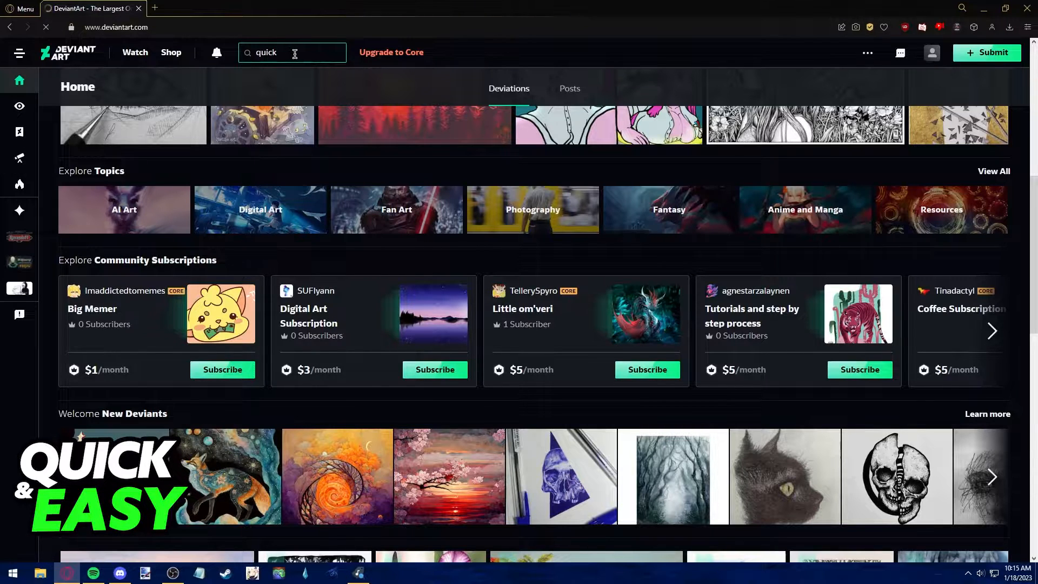
{"action": "type", "text": "easy"}
{"action": "key", "text": "Enter"}
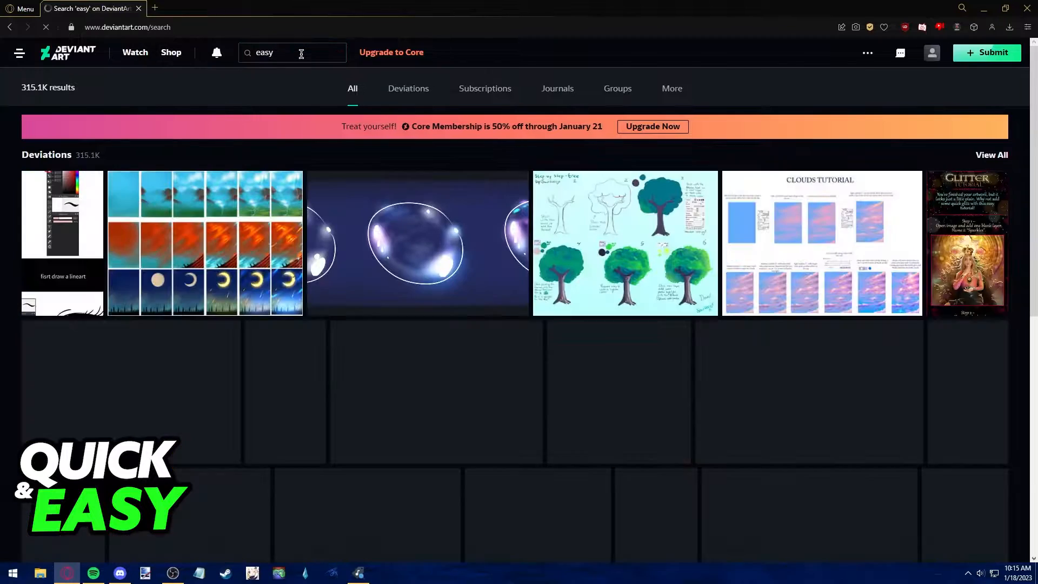
{"action": "type", "text": "vid"}
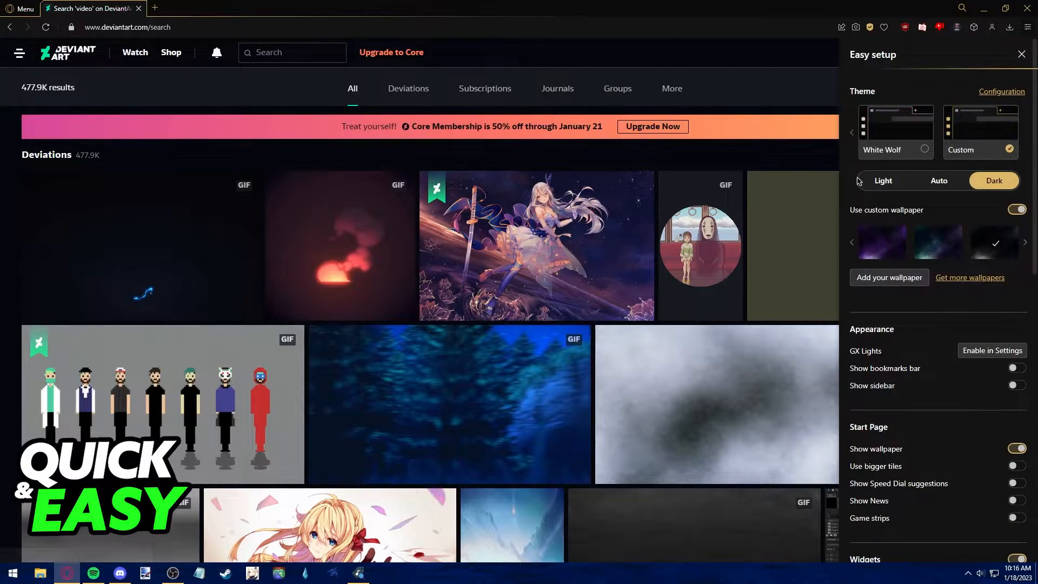
{"action": "scroll", "scroll_direction": "down", "scroll_amount": 3}
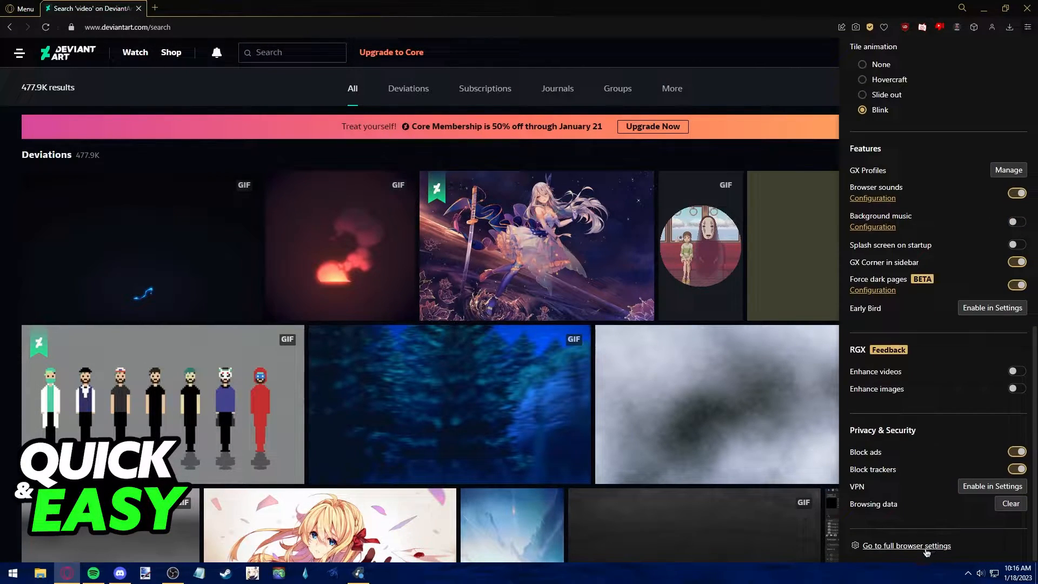
Open full Opera GX settings in a new tab and filter them by 'history'.
{"action": "left_click", "coordinate": [906, 545]}
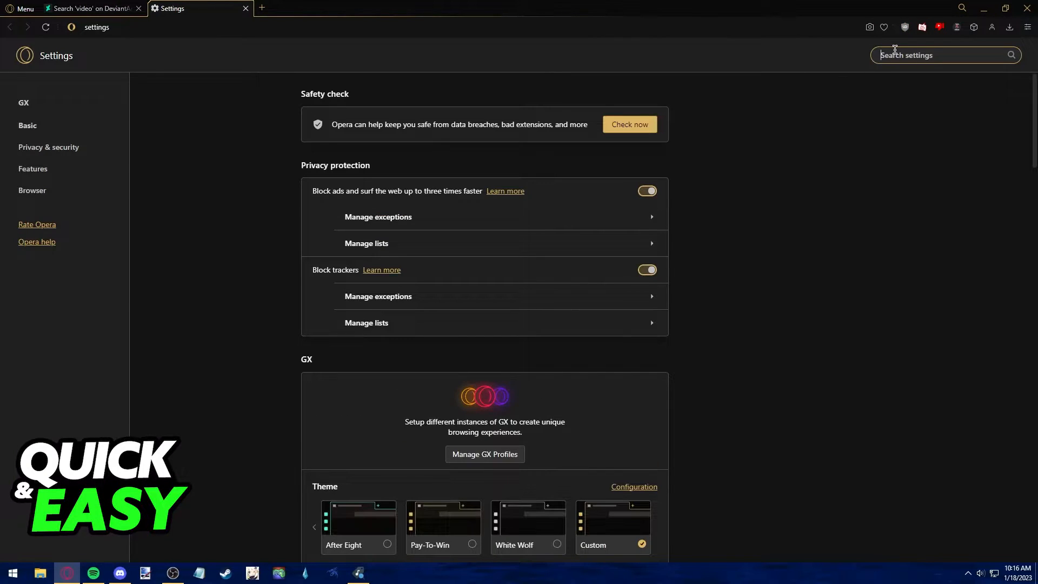
{"action": "type", "text": "history"}
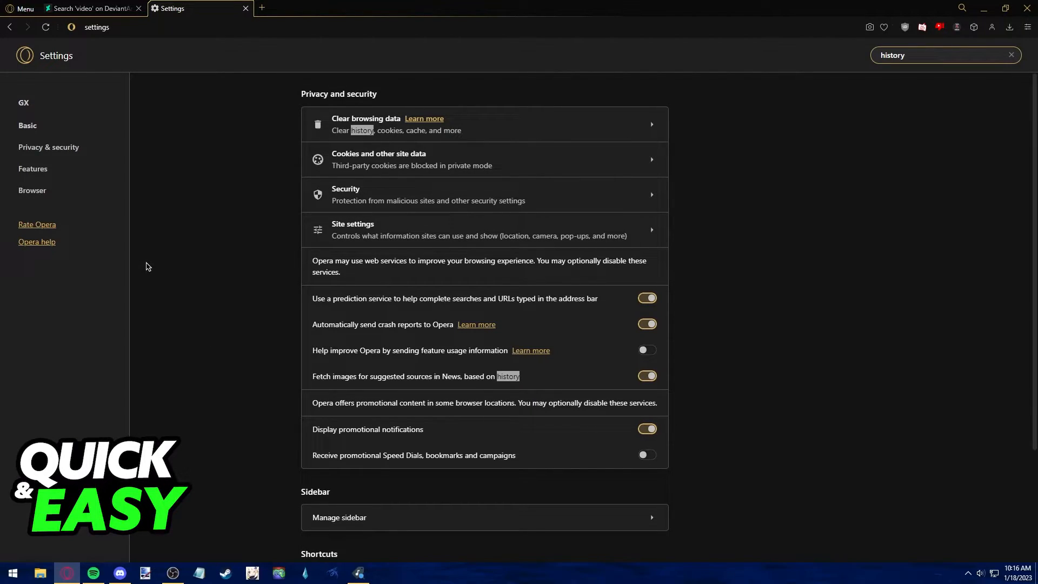
{"action": "mouse_move", "coordinate": [258, 402]}
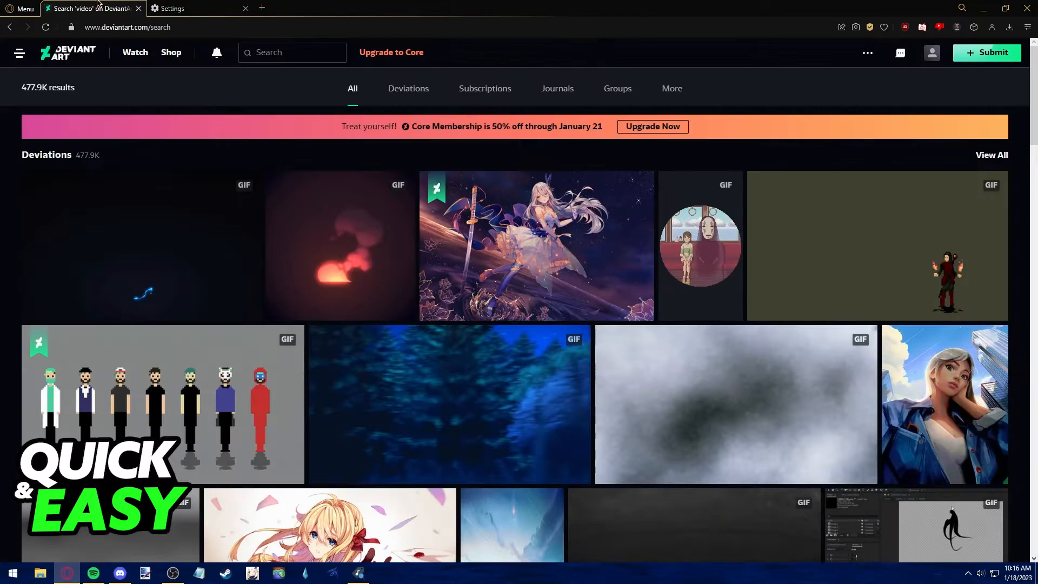
Focus the DeviantArt search box on the video results and confirm it suggests no past searches.
{"action": "left_click", "coordinate": [291, 52]}
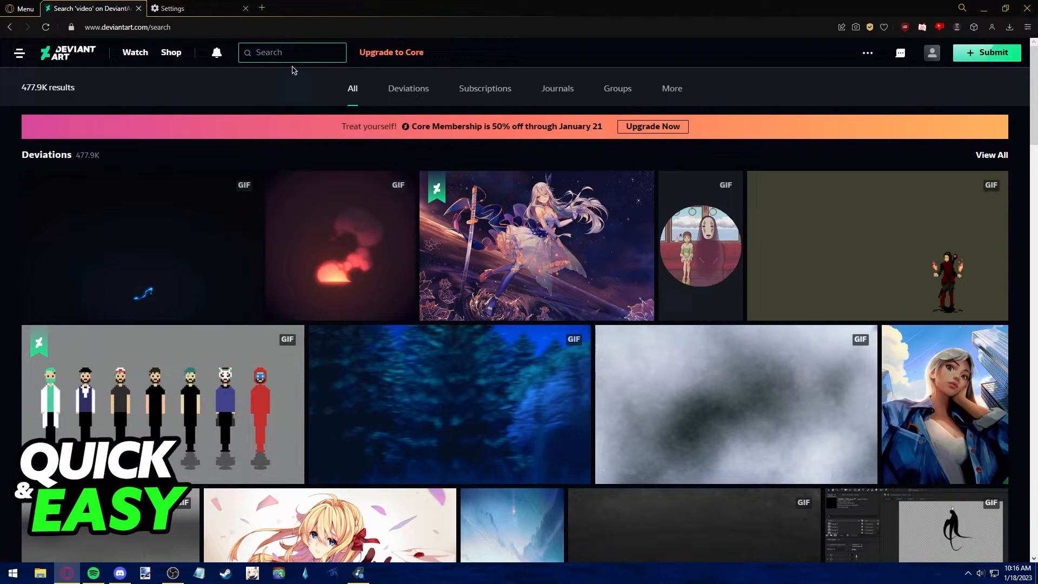